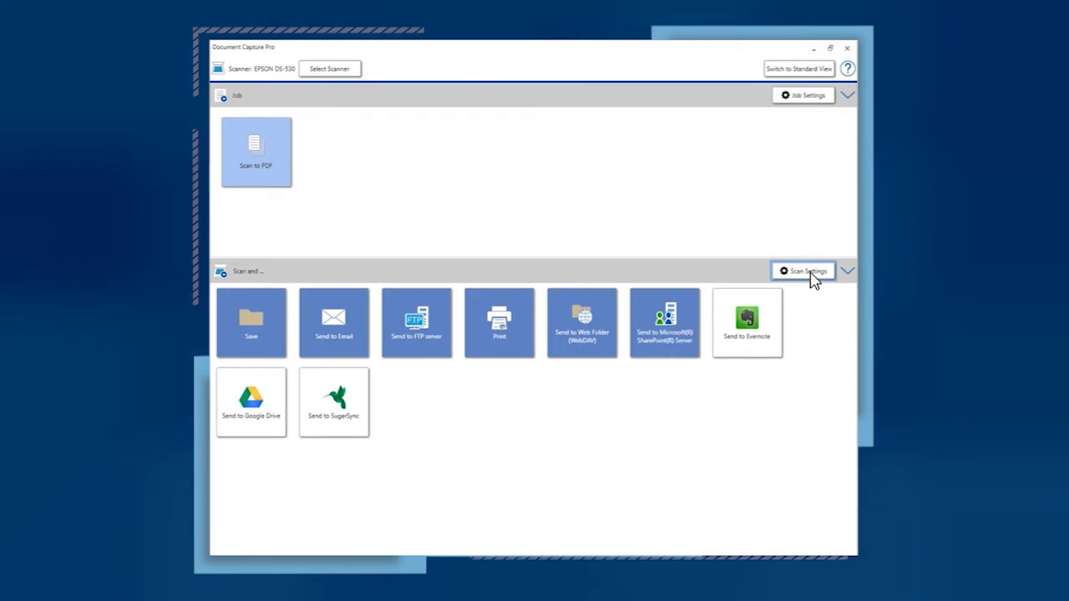
- Switch to the standard view and bring up the scan settings editor from the settings list
click(797, 68)
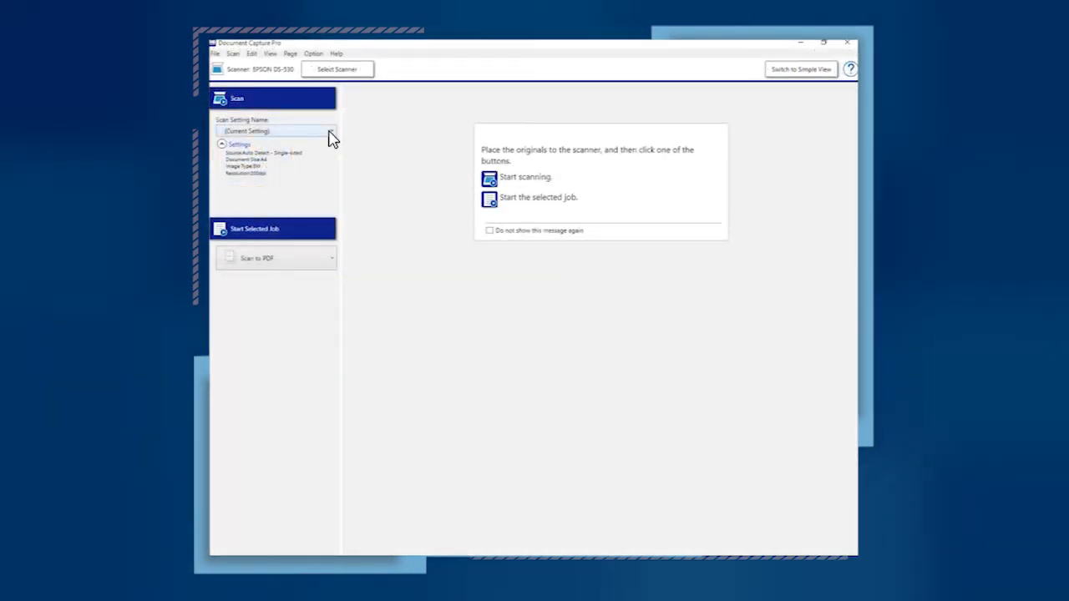
click(331, 131)
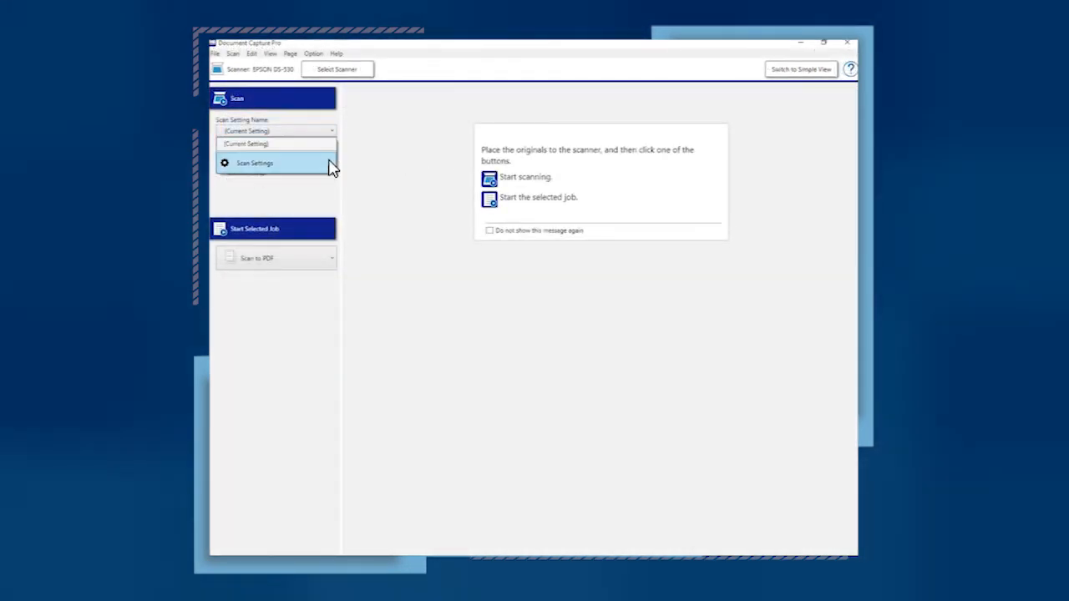
click(255, 163)
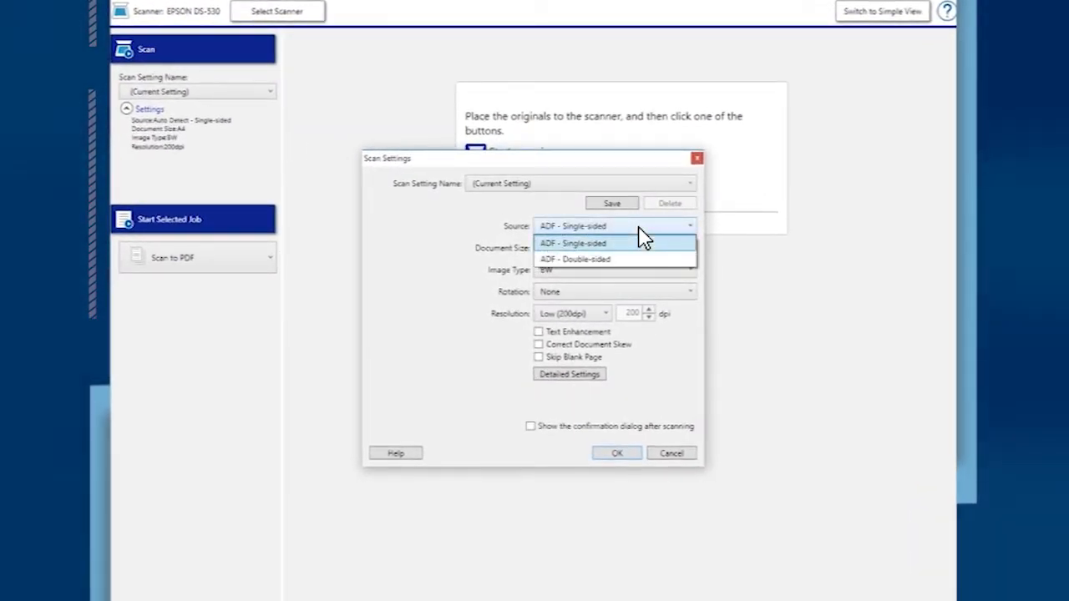
- Choose ADF single-sided, Letter, BW, no rotation, 300 dpi, with text enhancement and skew correction on
click(616, 248)
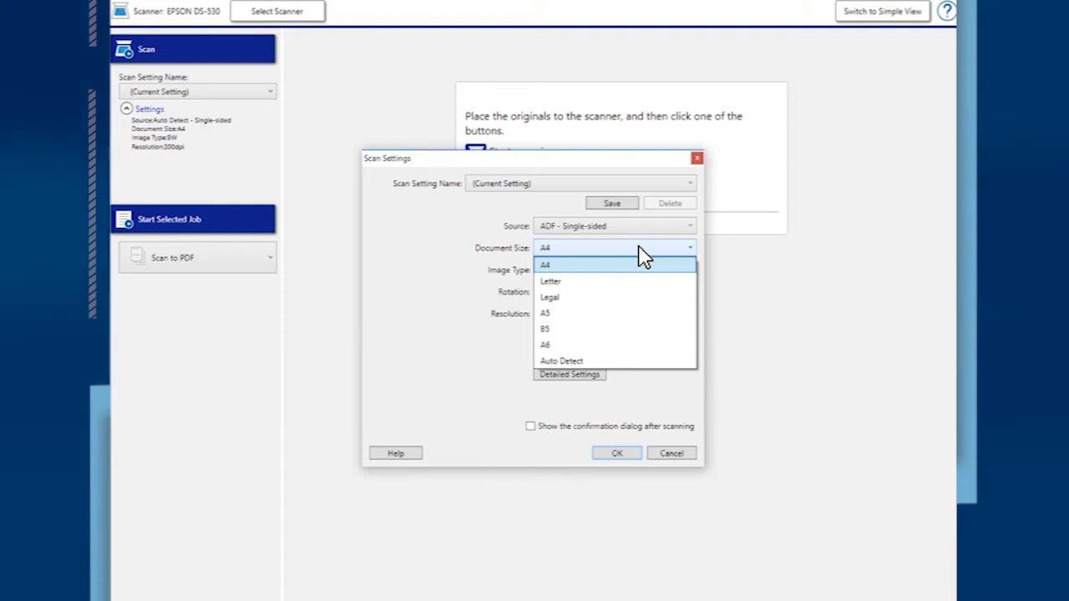
click(550, 280)
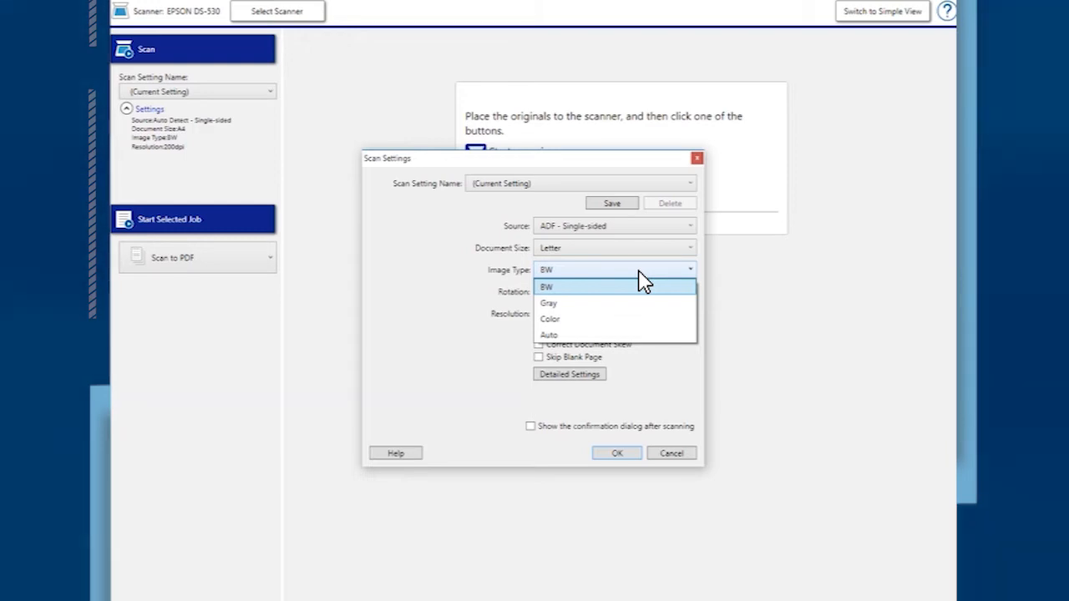
mouse_move(643, 299)
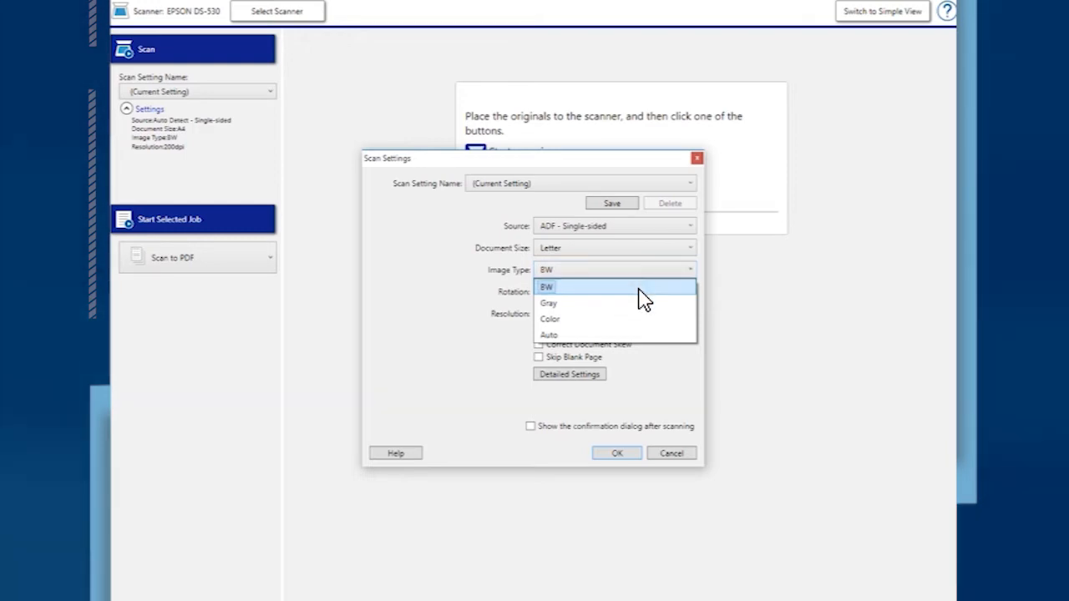
click(614, 291)
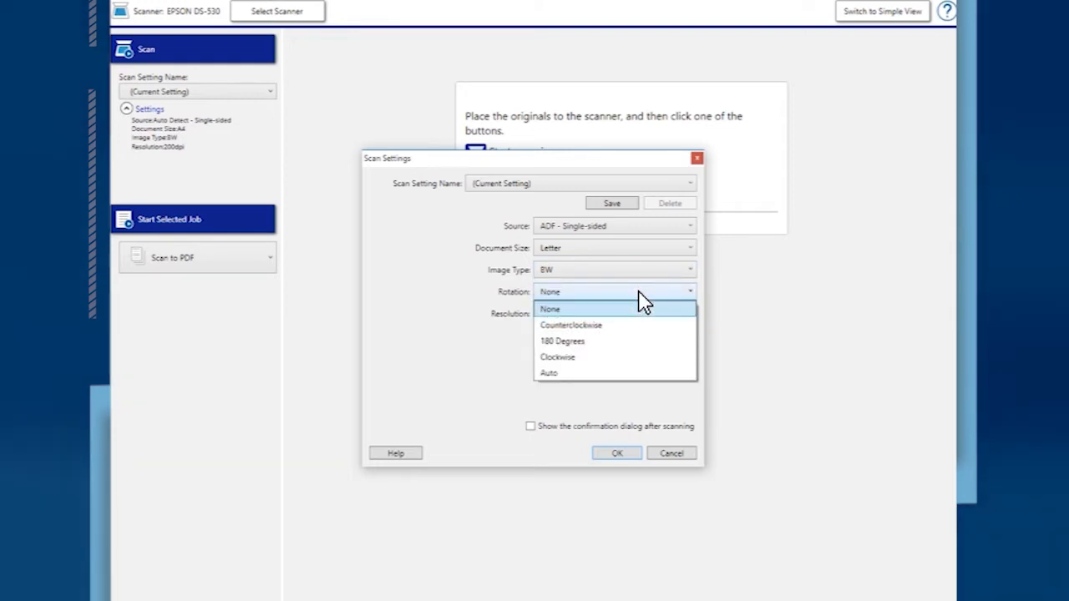
click(549, 310)
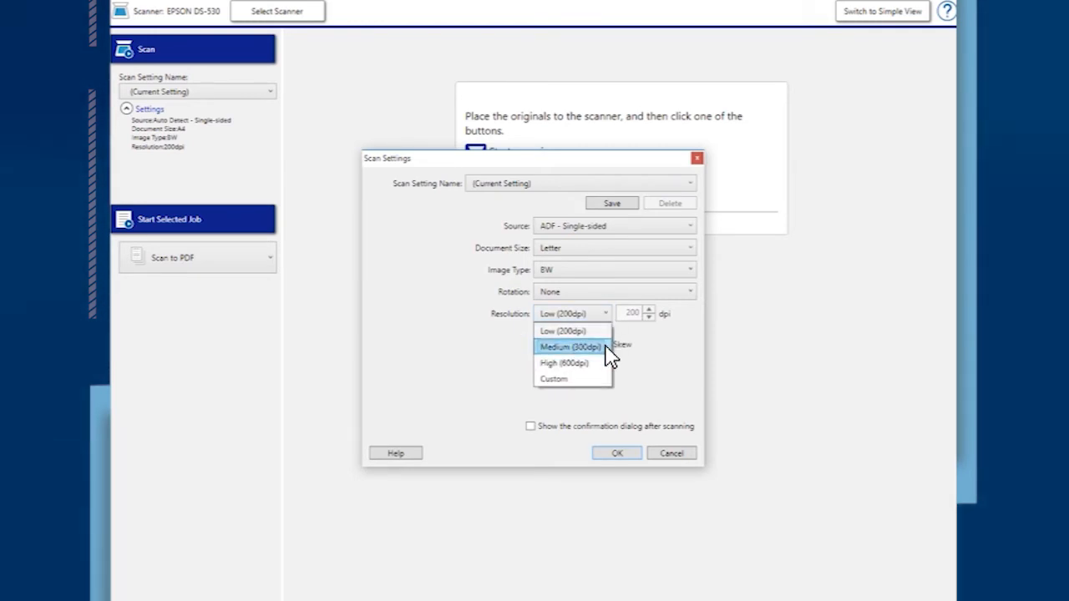
click(571, 347)
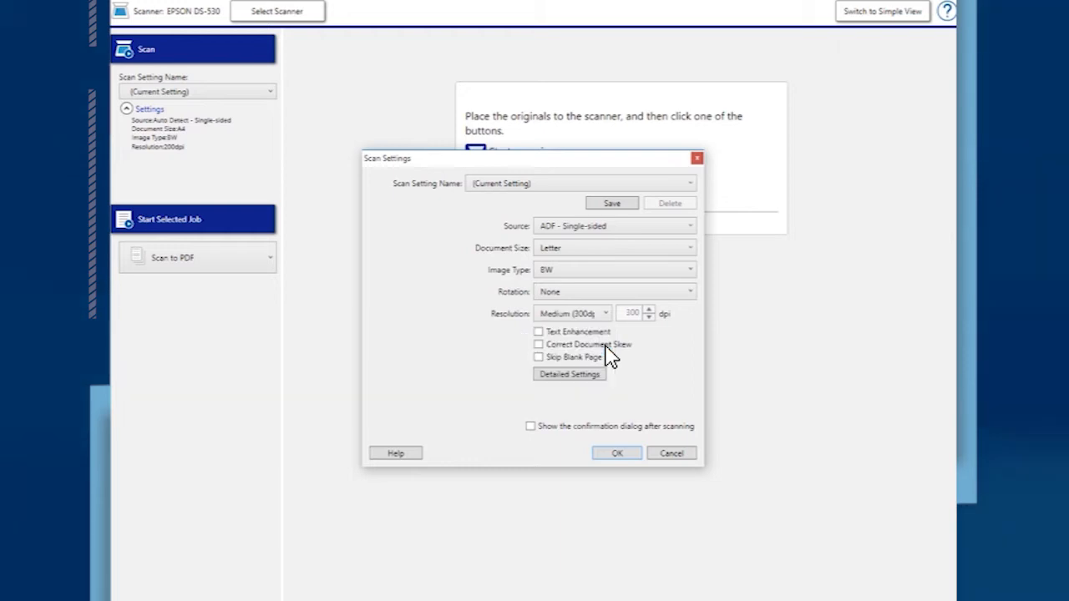
mouse_move(543, 340)
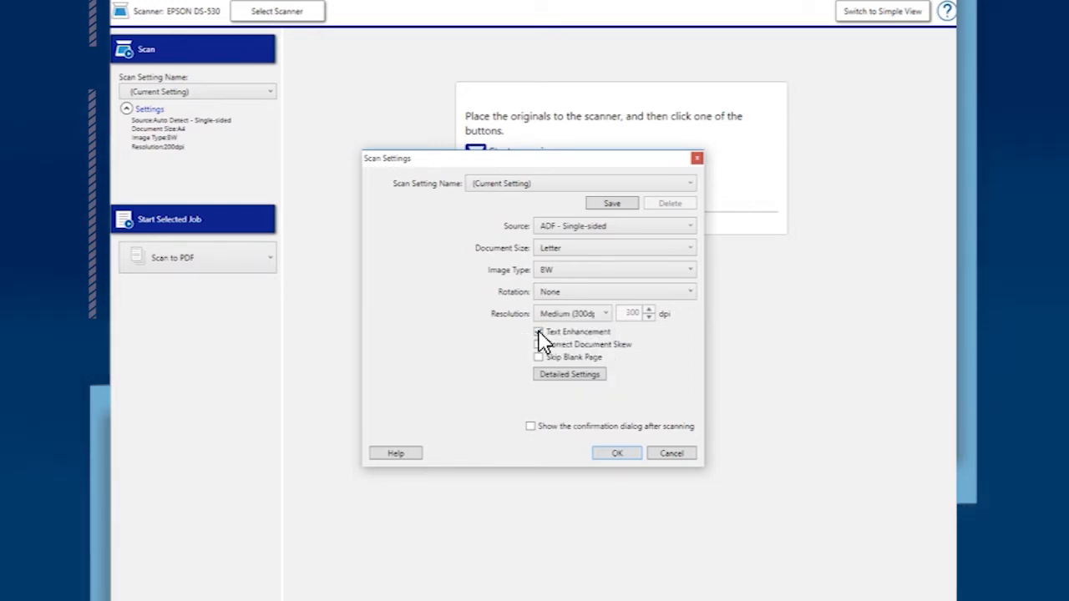
click(539, 332)
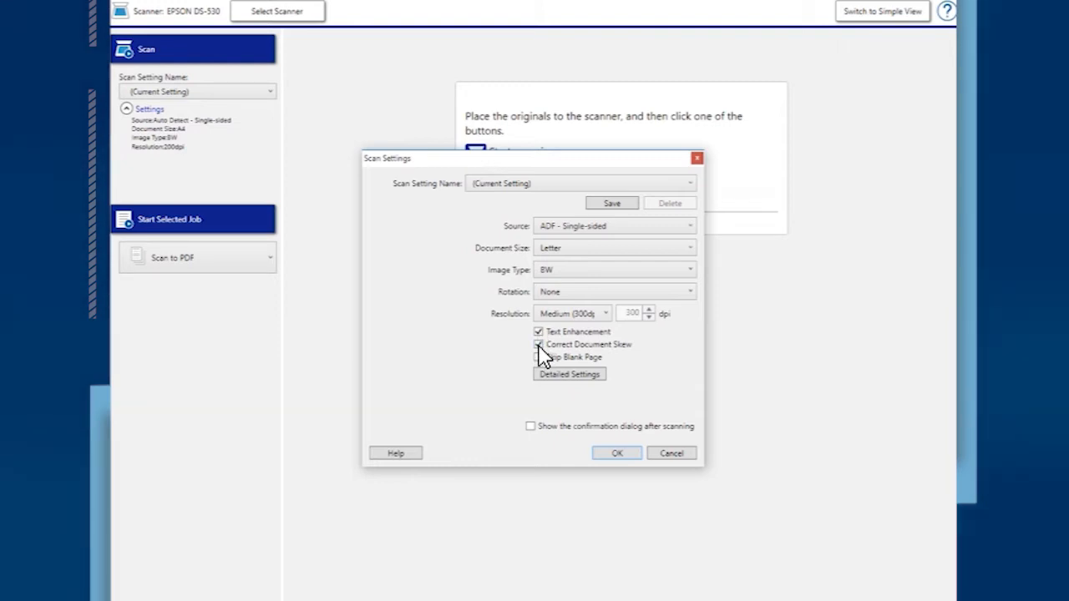
click(539, 344)
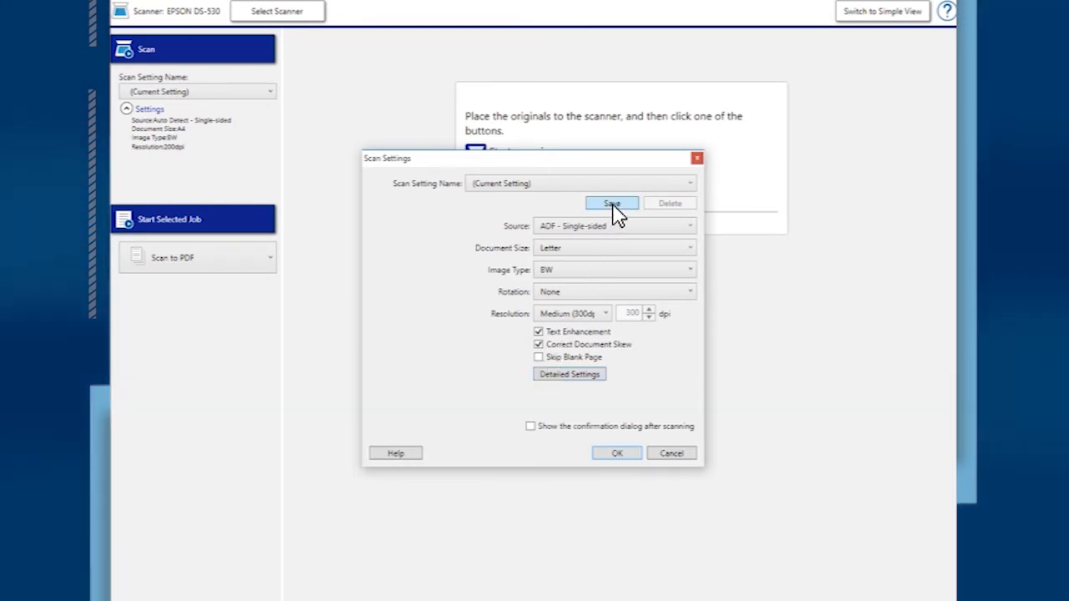
- Save the settings under the name 'Manuscript Scans' and apply them
click(612, 203)
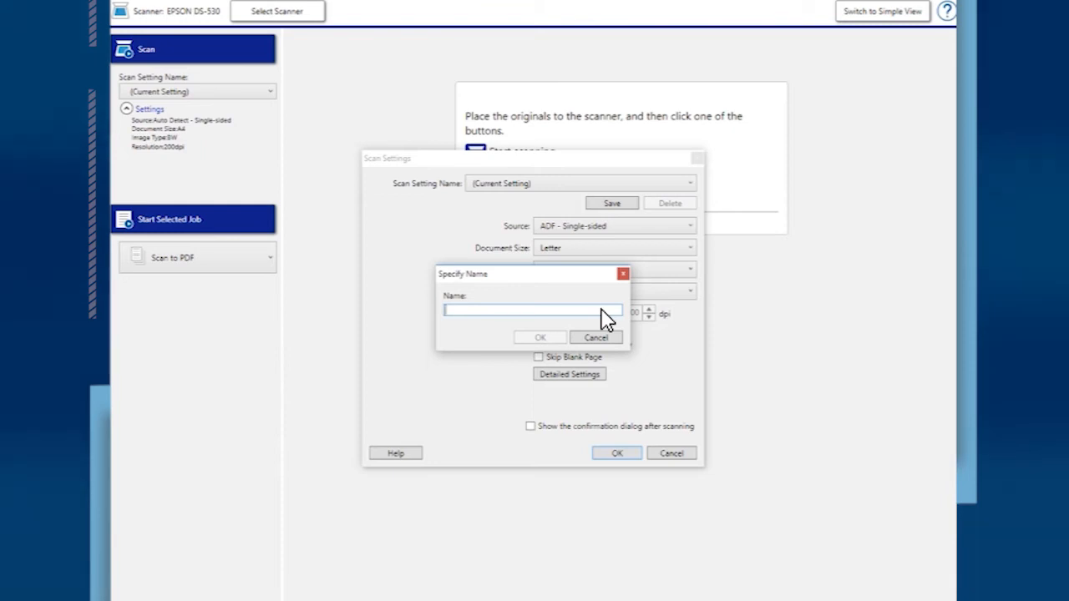
text(Manuscript Sca)
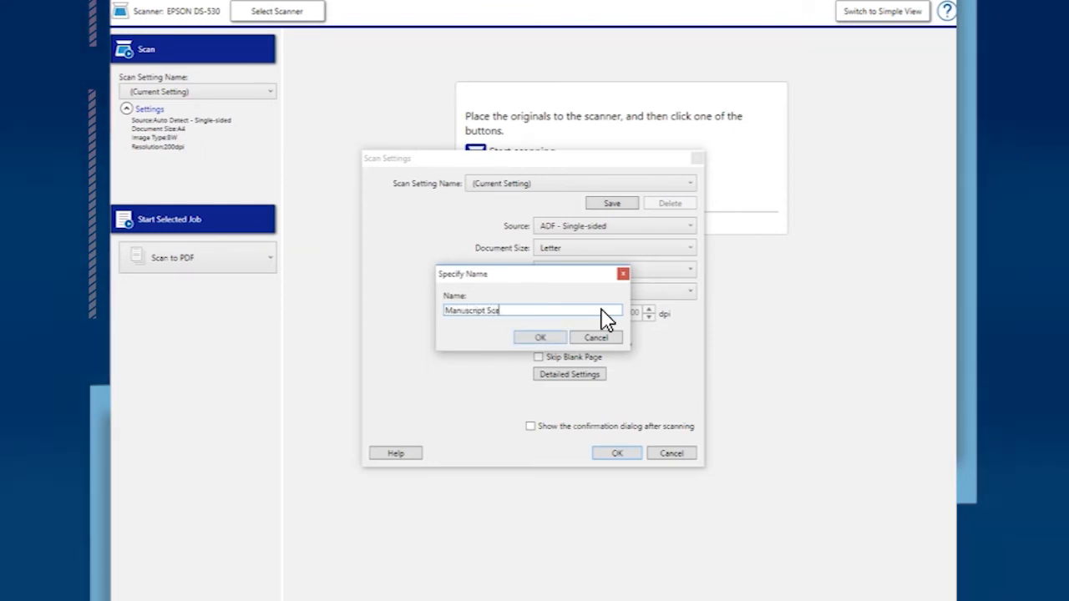
text(ns)
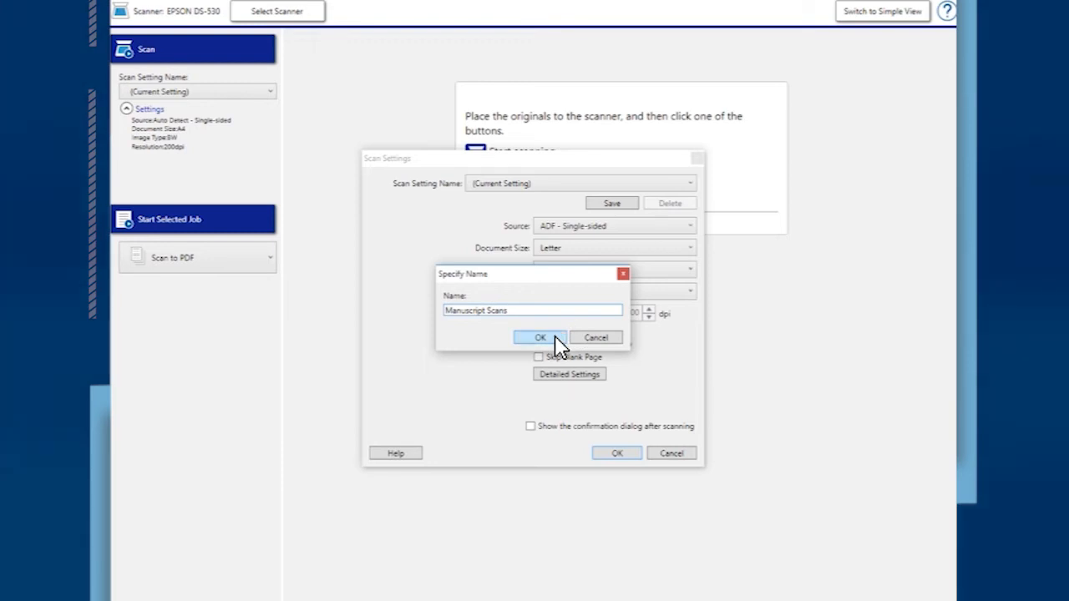
click(540, 337)
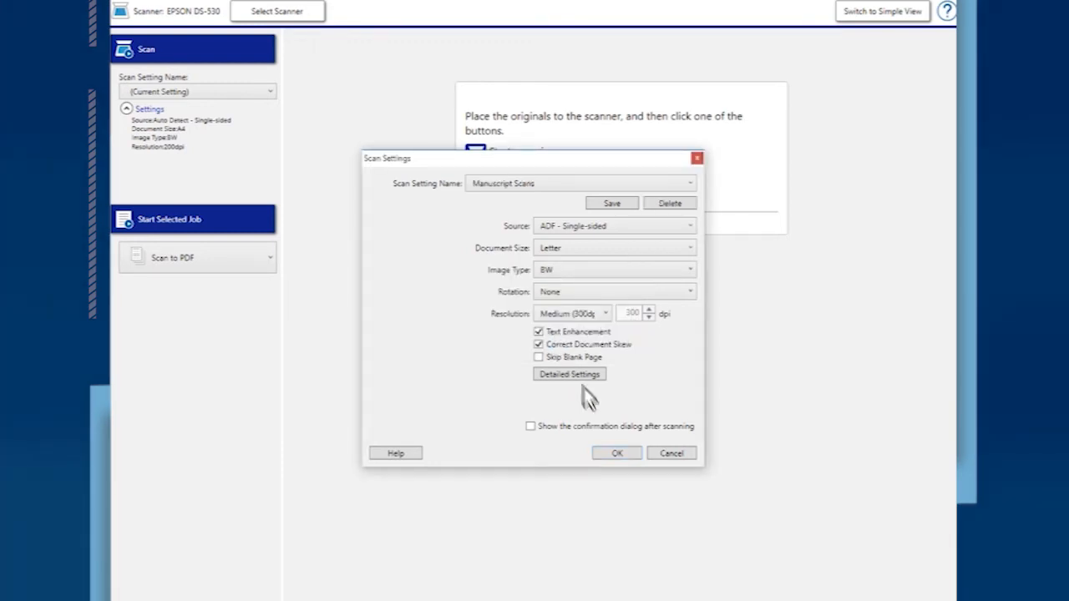
click(617, 453)
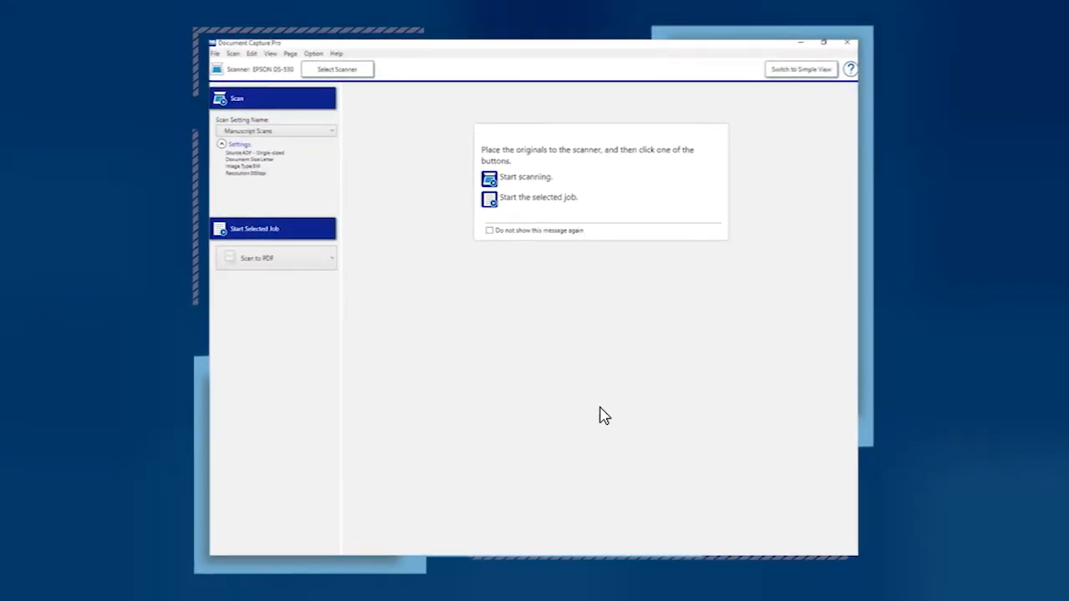
mouse_move(386, 176)
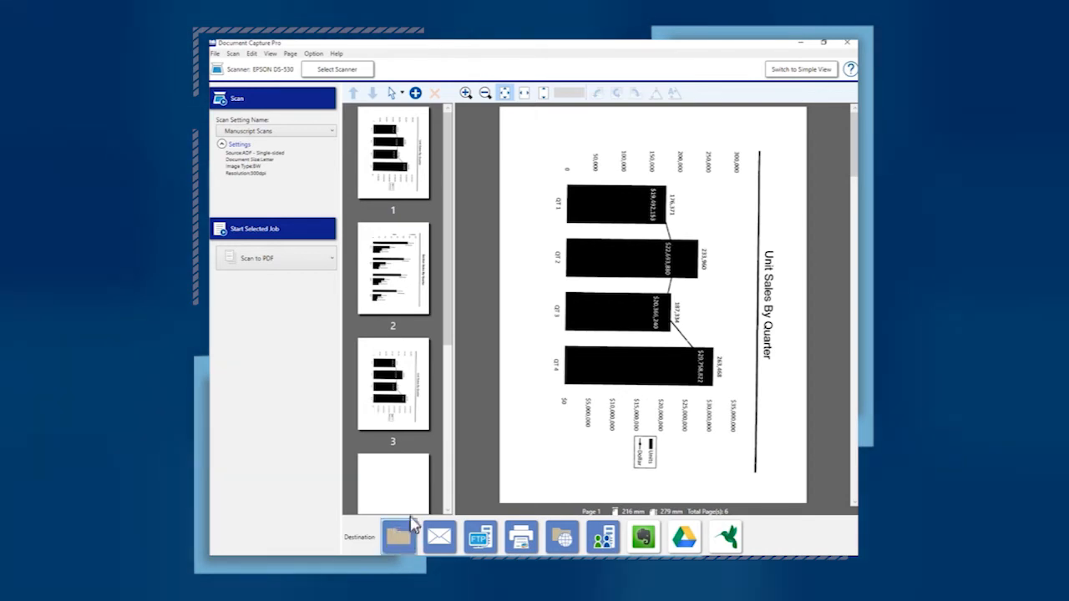
- Start saving the scanned pages and bring up the file naming rules
click(398, 537)
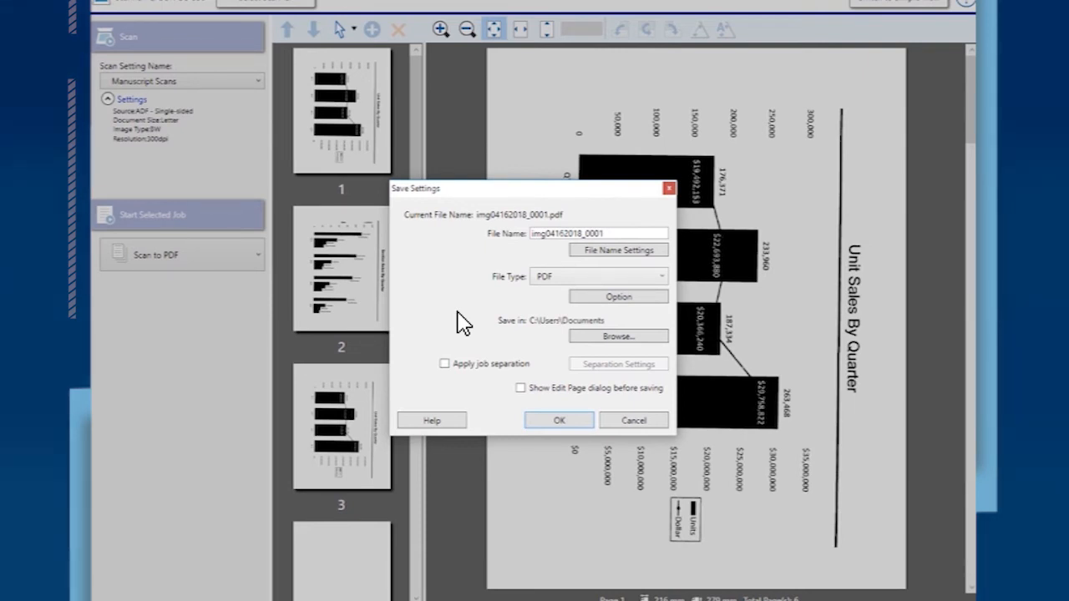
mouse_move(499, 307)
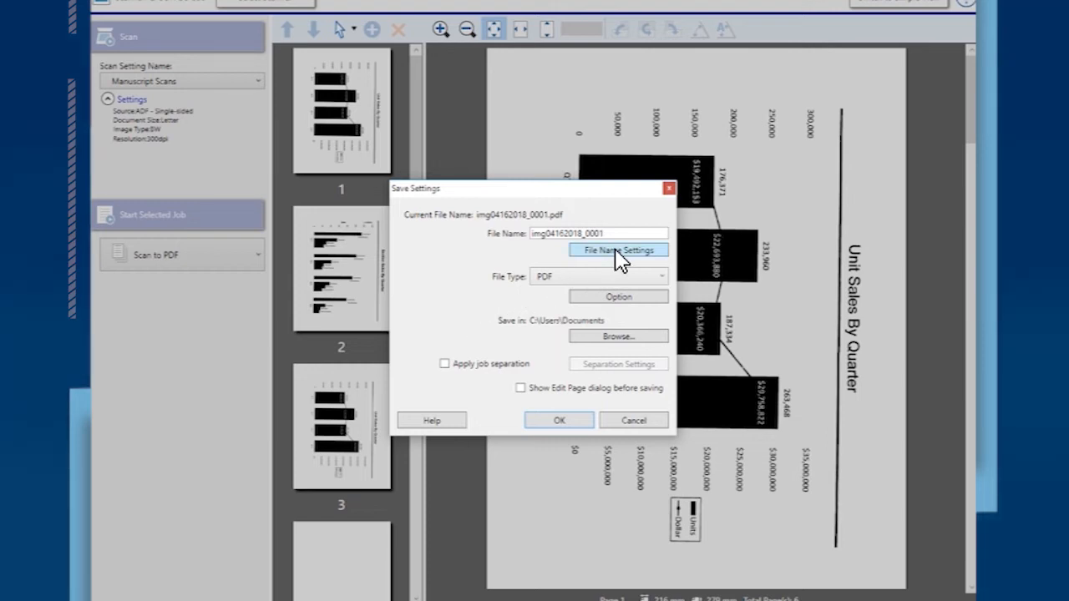
click(618, 249)
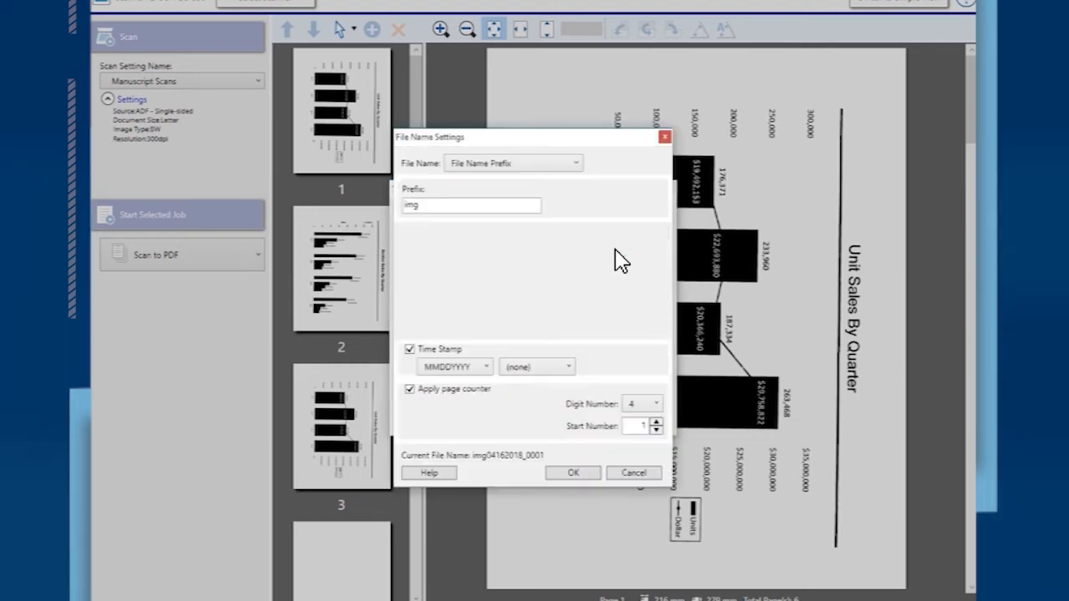
mouse_move(593, 206)
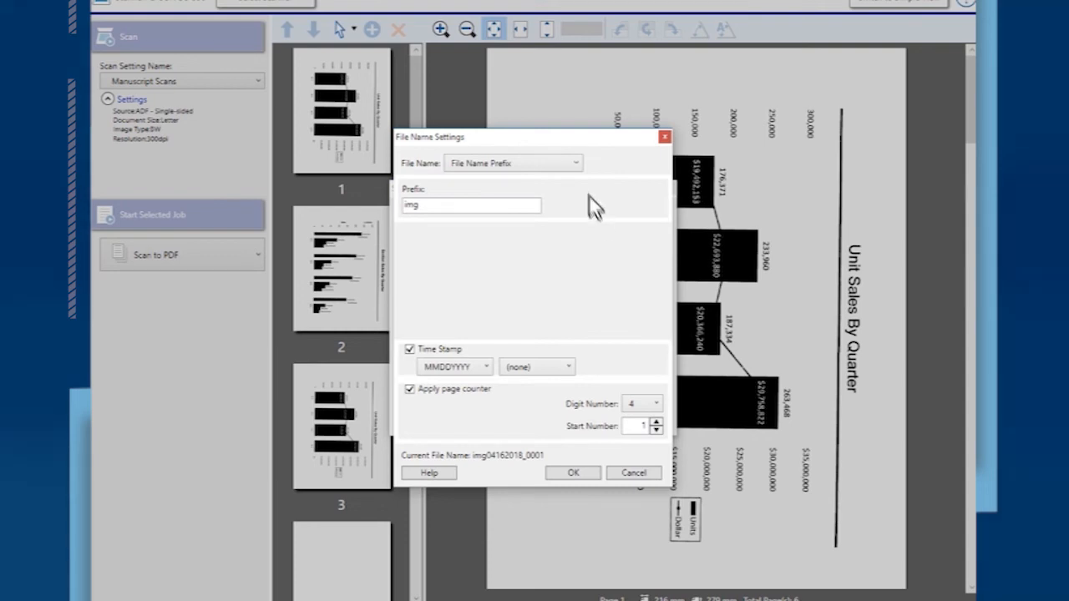
- Keep the 'img' prefix naming with page counter unchanged and confirm the rules
click(575, 163)
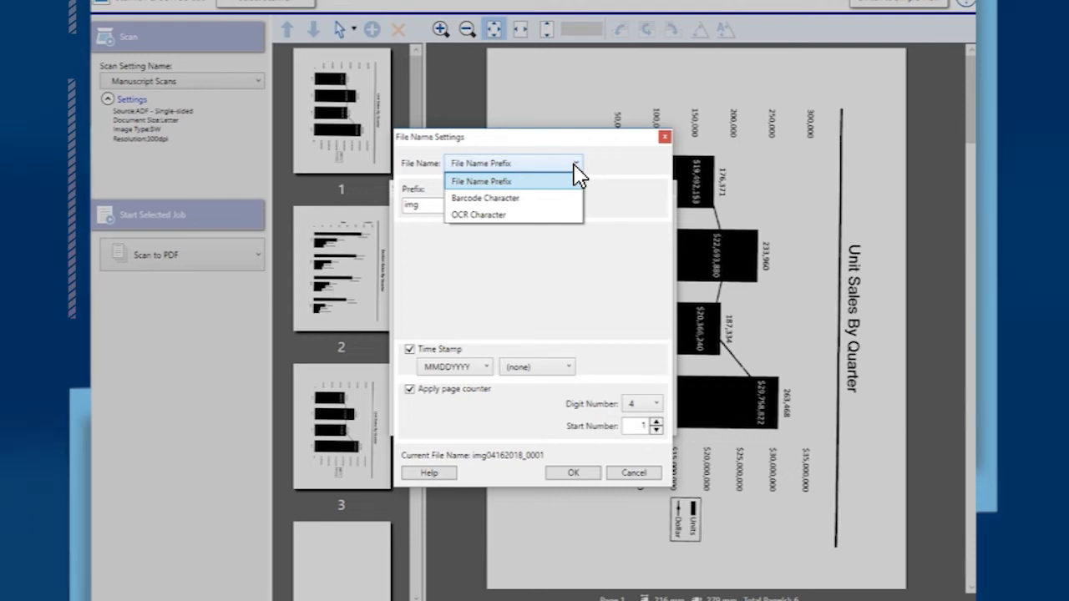
click(480, 182)
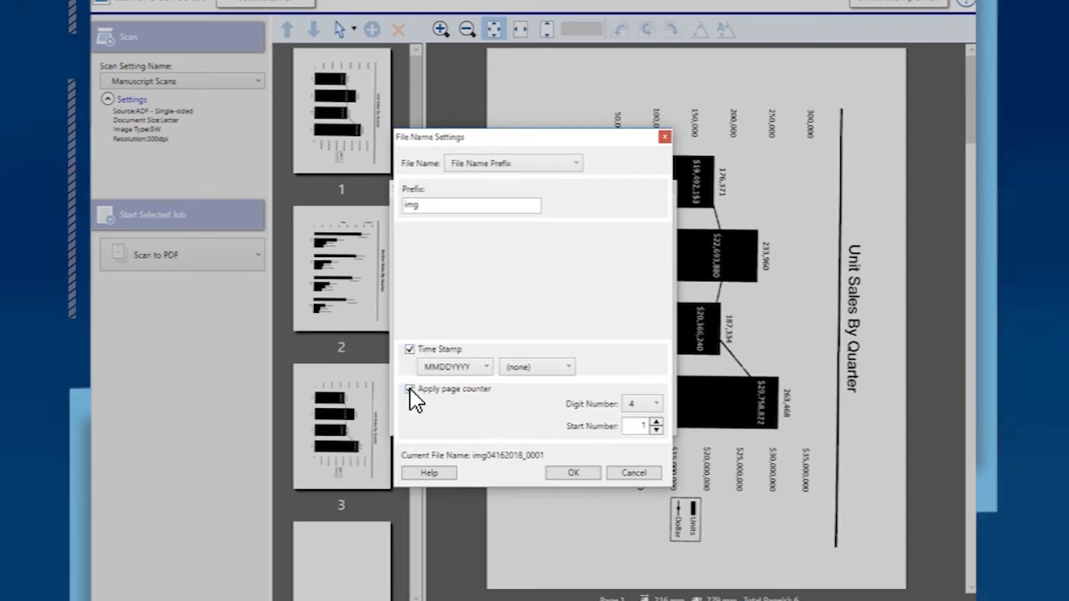
click(411, 388)
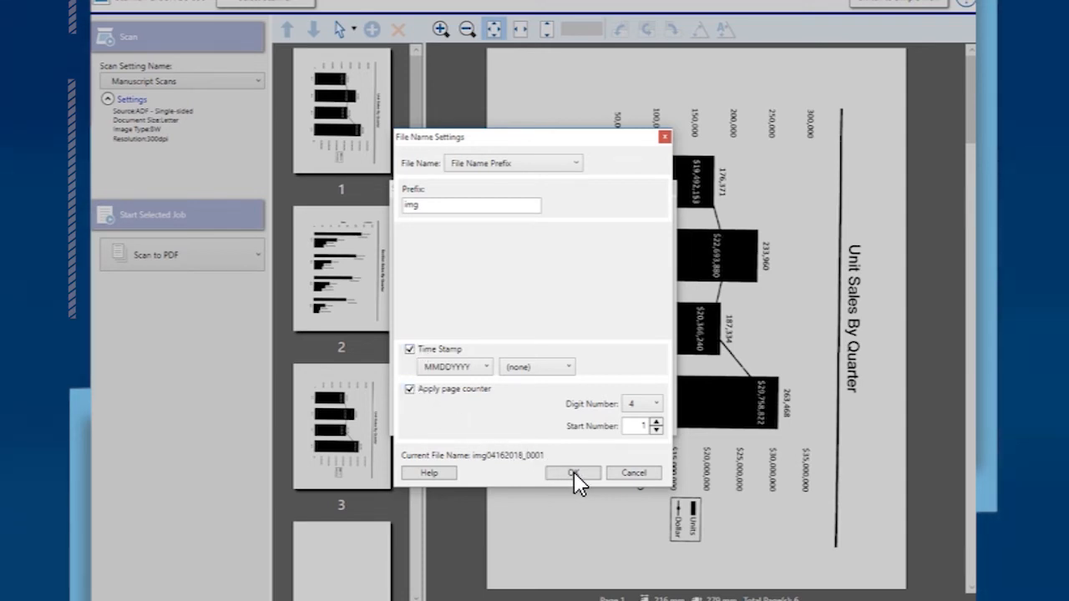
click(573, 473)
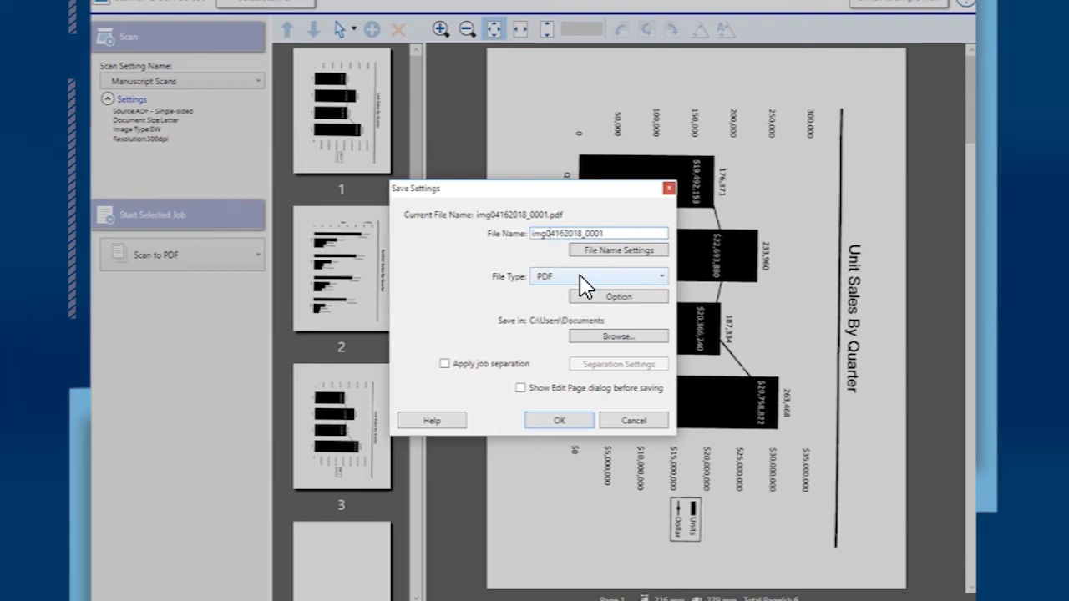
click(661, 276)
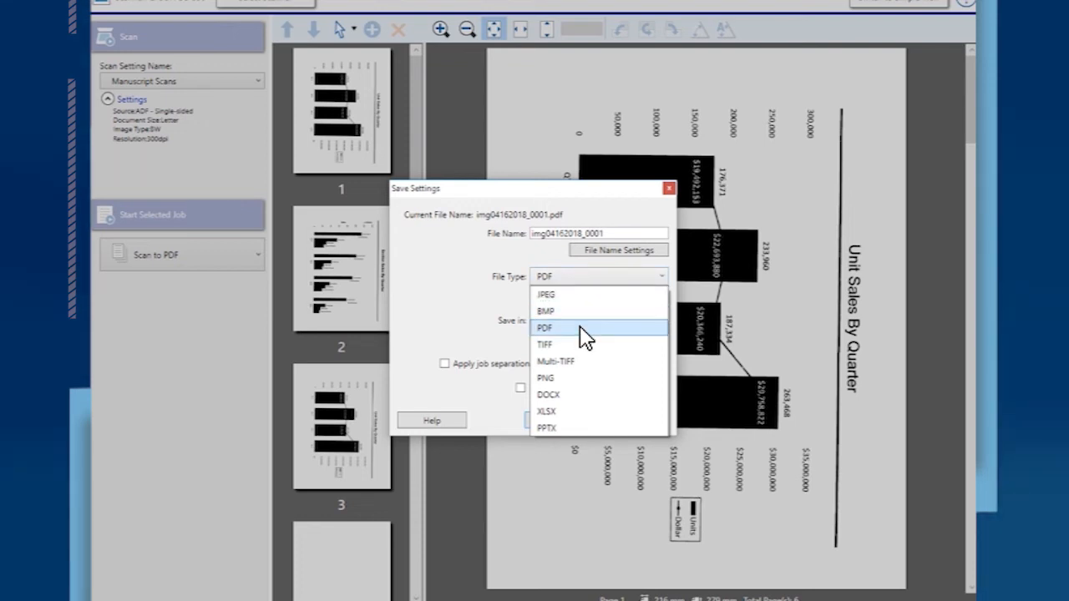
click(545, 327)
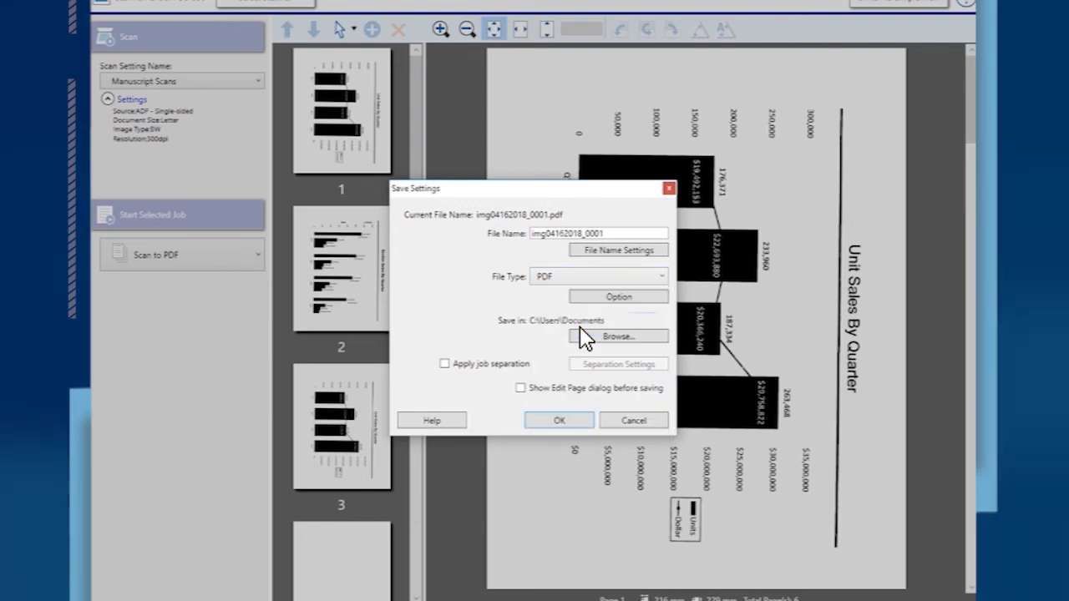
click(574, 319)
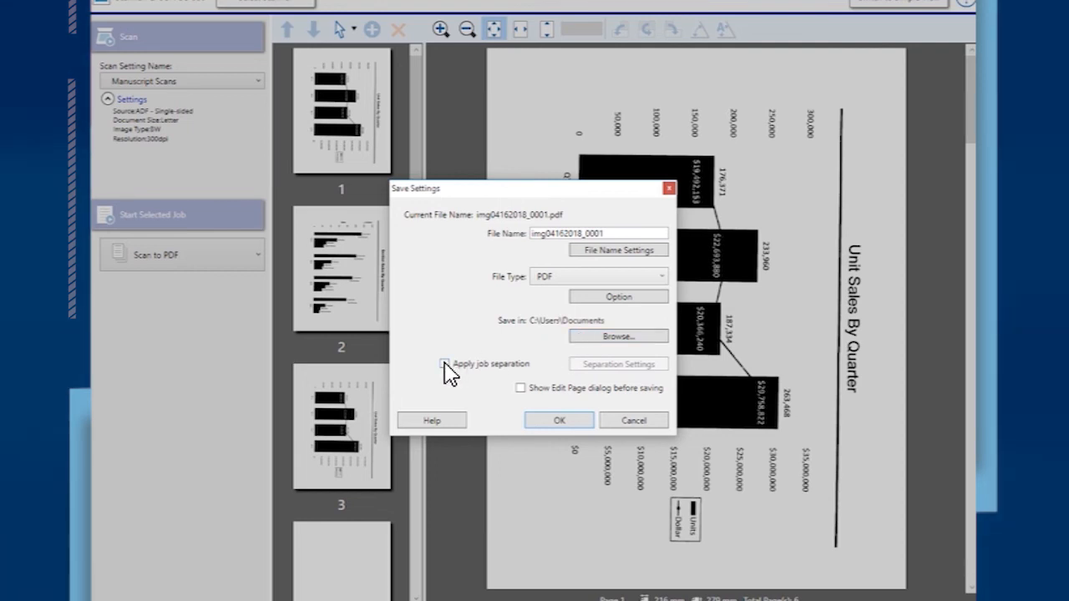
- Enable job separation by a fixed page count of 3 and confirm it
click(445, 364)
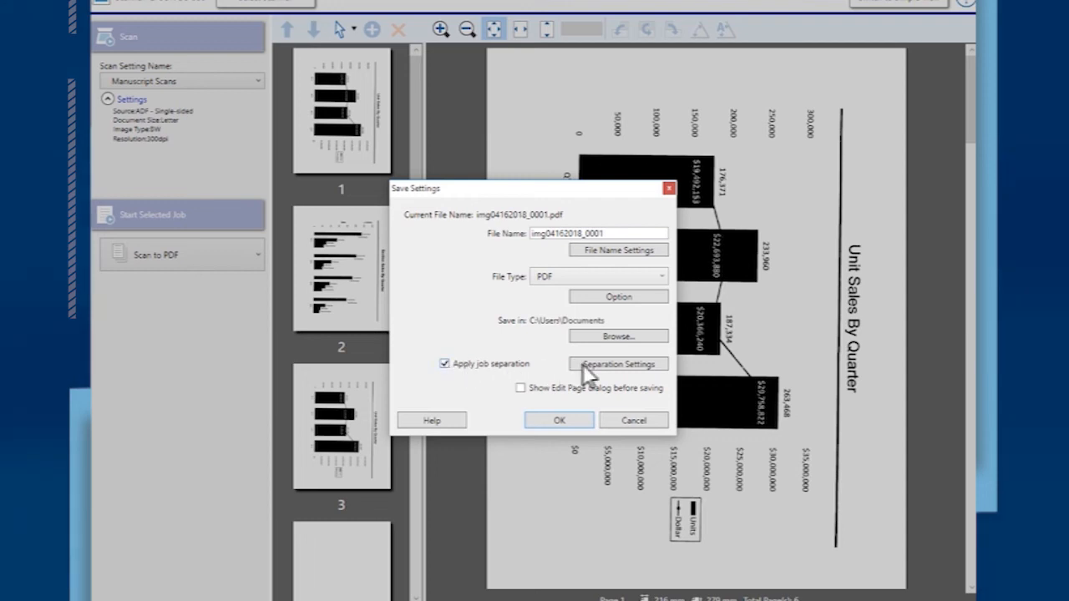
click(618, 365)
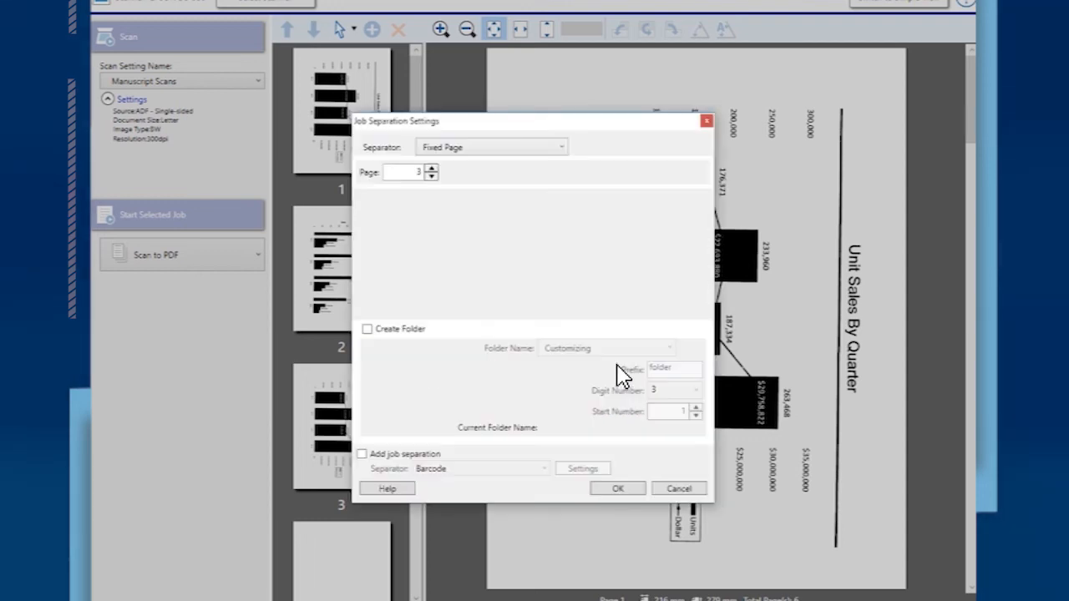
mouse_move(579, 195)
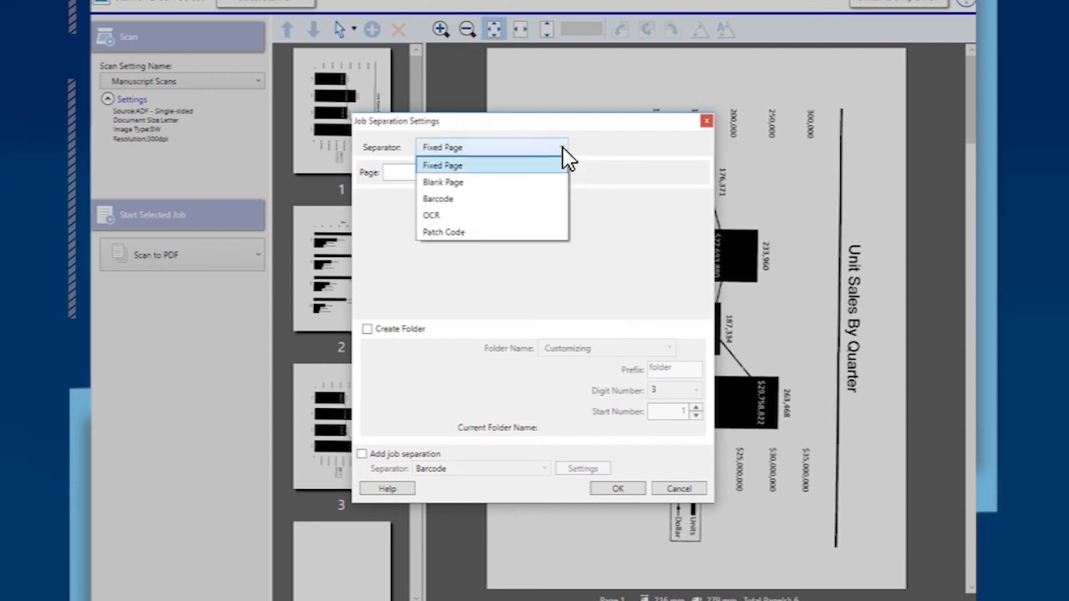
mouse_move(444, 182)
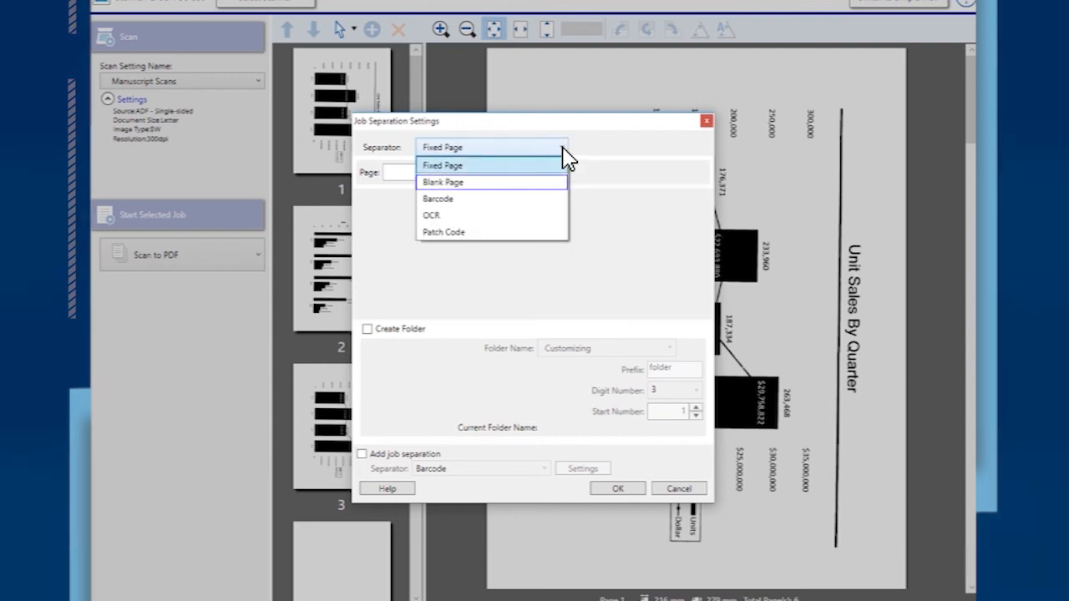
mouse_move(431, 214)
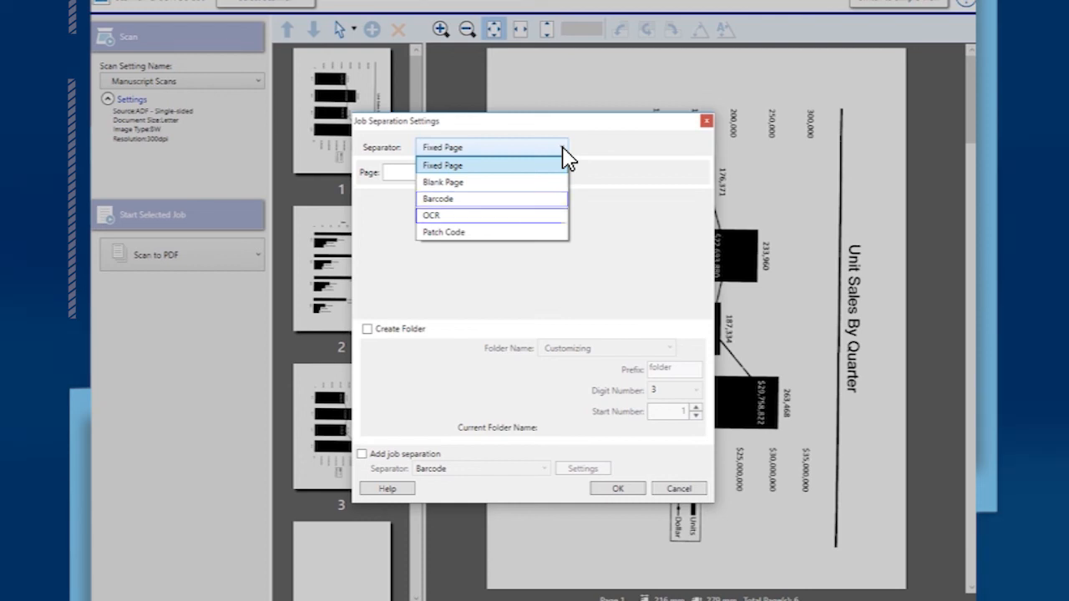
click(442, 165)
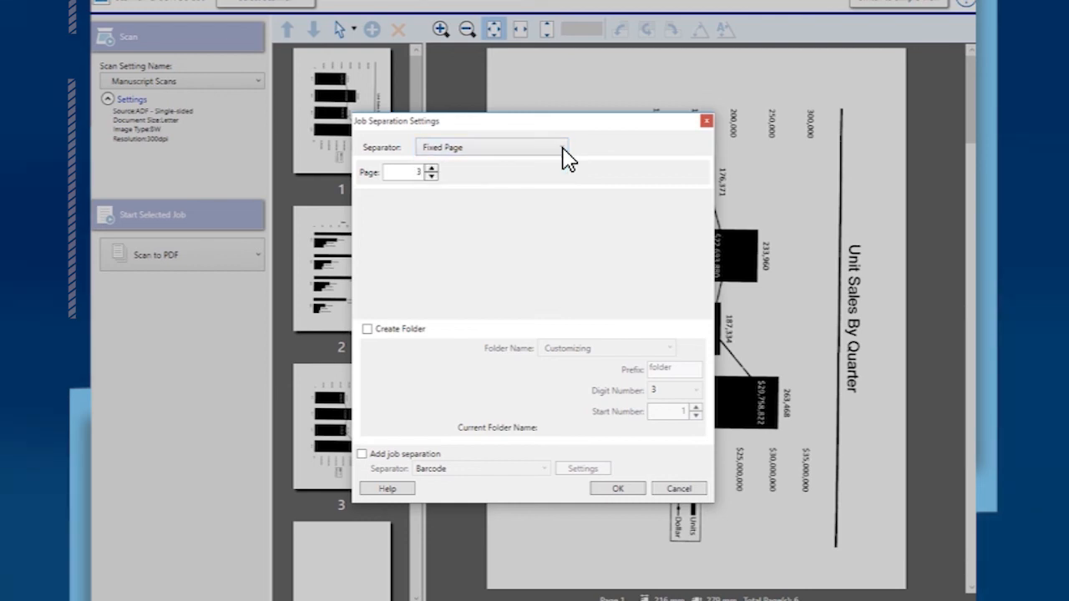
click(618, 489)
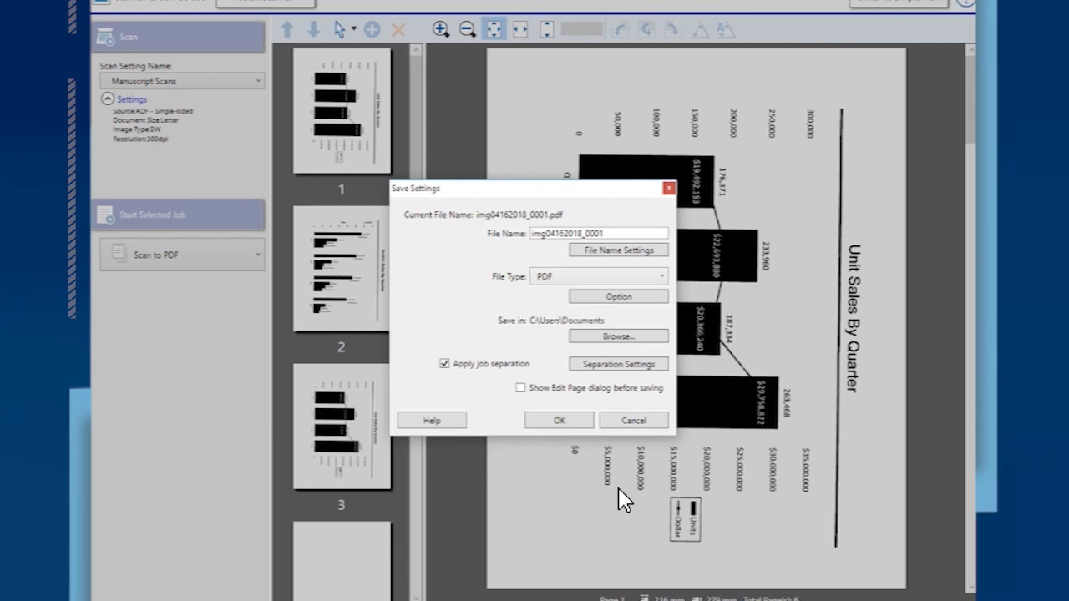
mouse_move(431, 421)
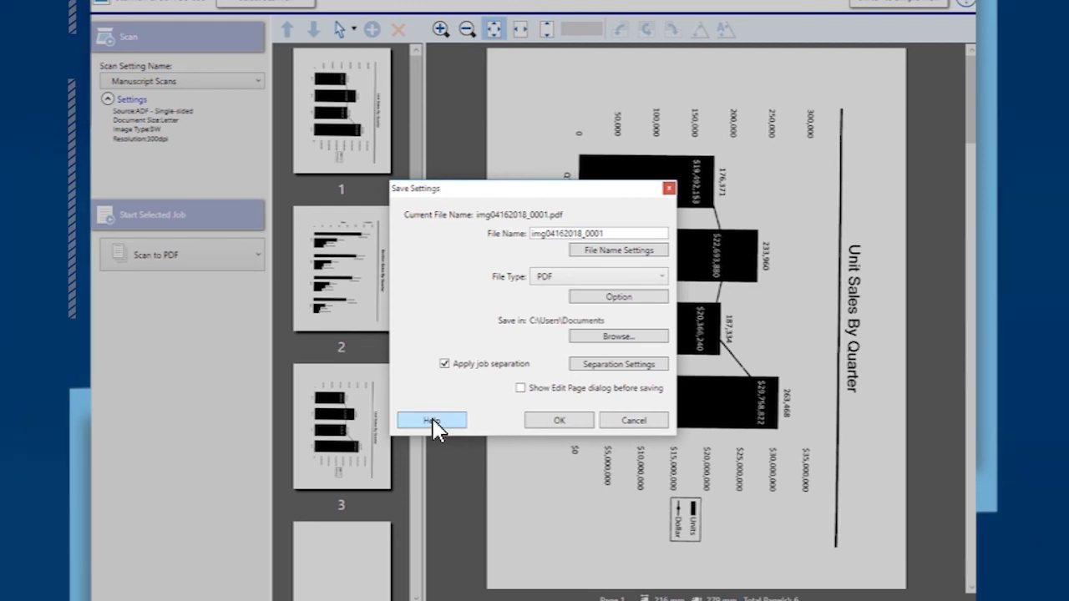
- Glance at the Save Settings help, then accept the save settings to save the scans
click(431, 420)
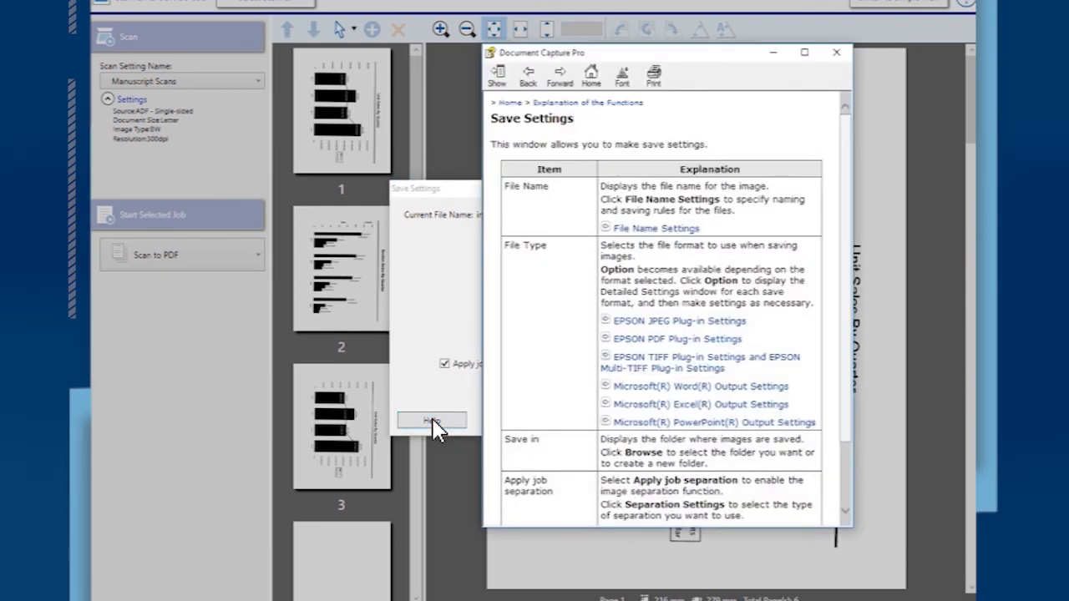
mouse_move(837, 52)
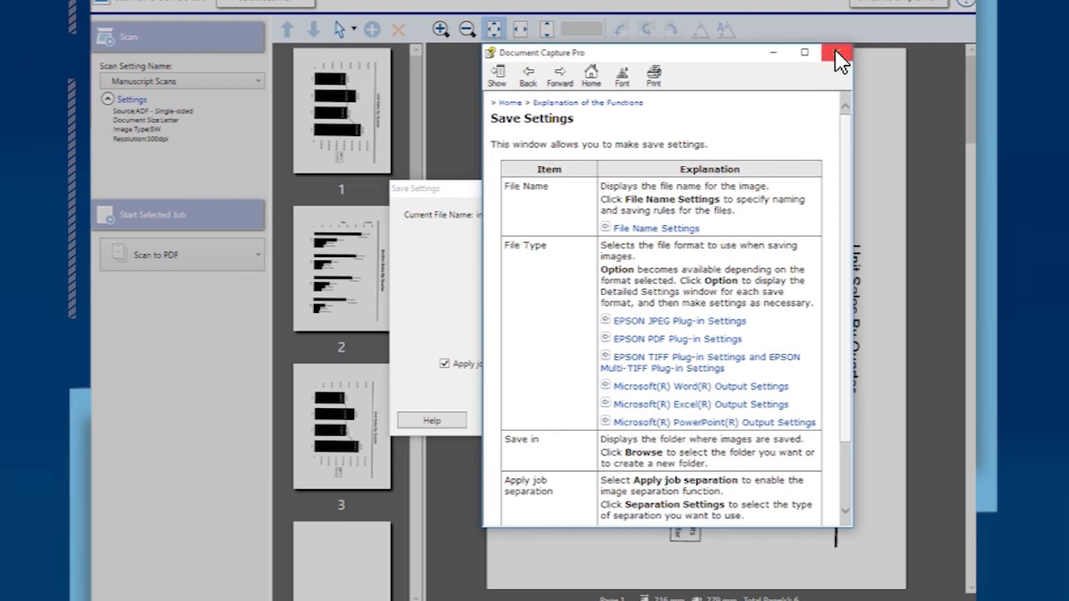
click(838, 52)
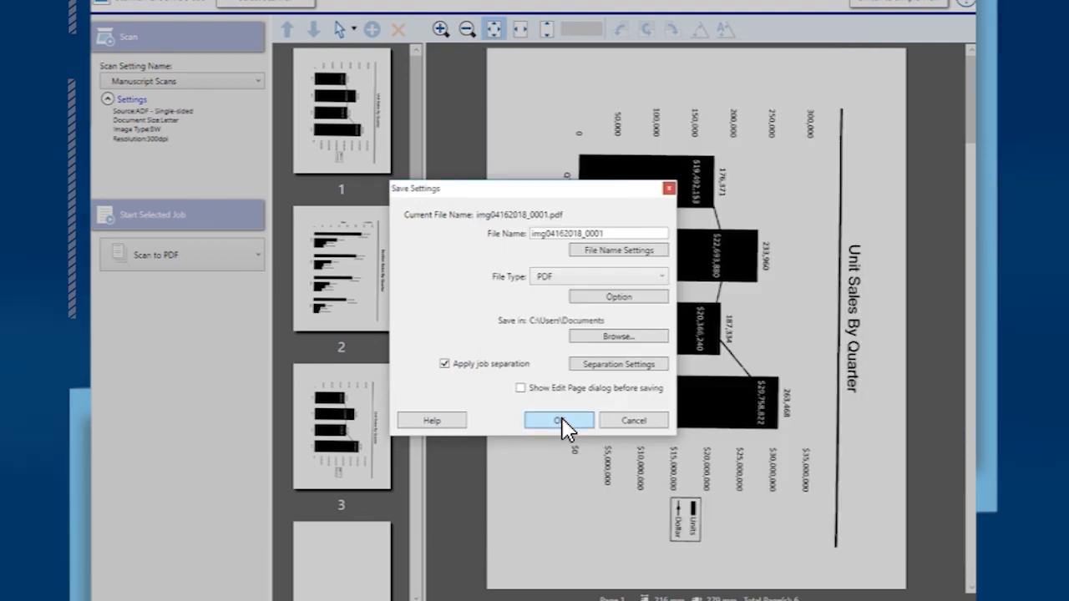
click(558, 420)
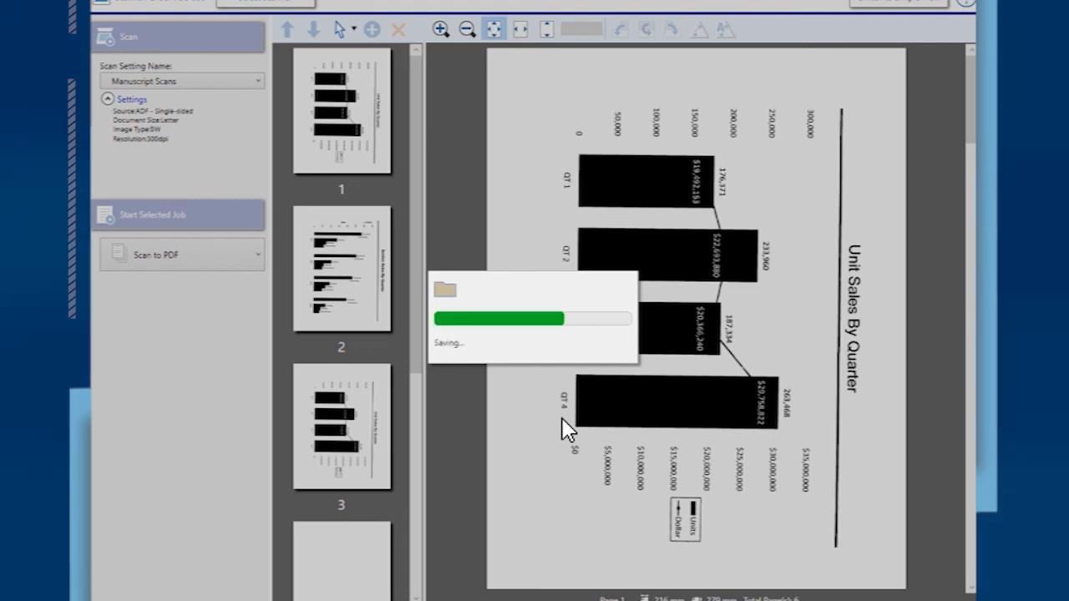